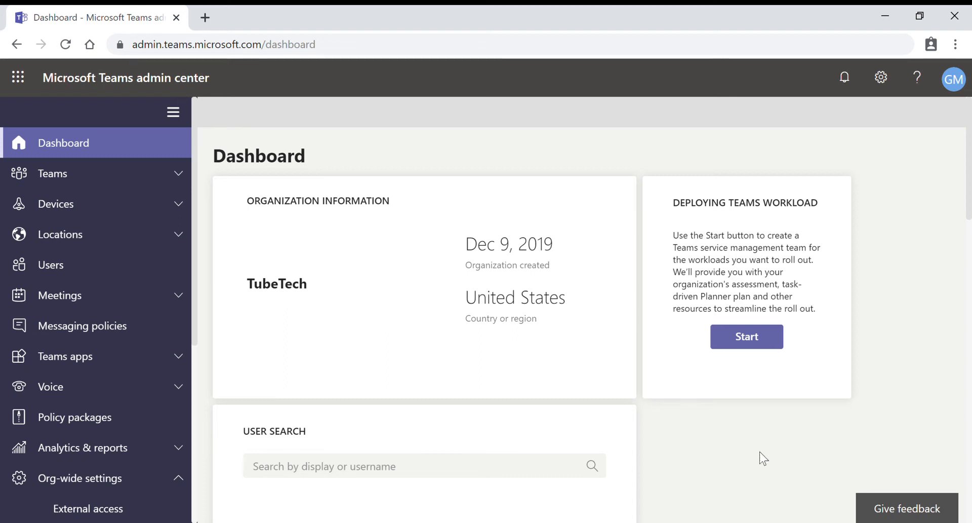
pyautogui.moveTo(743, 459)
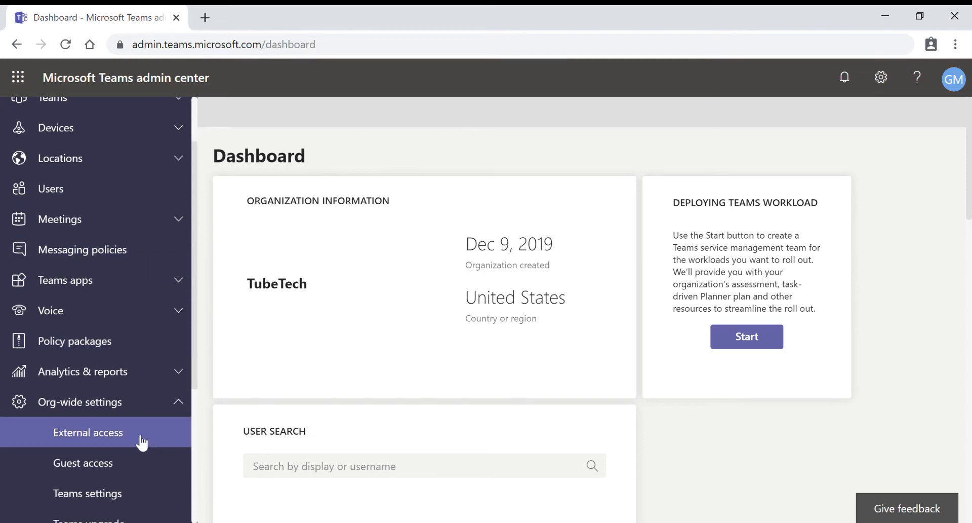
# - Go to Org-wide settings > External access, with both Skype options on
pyautogui.click(88, 432)
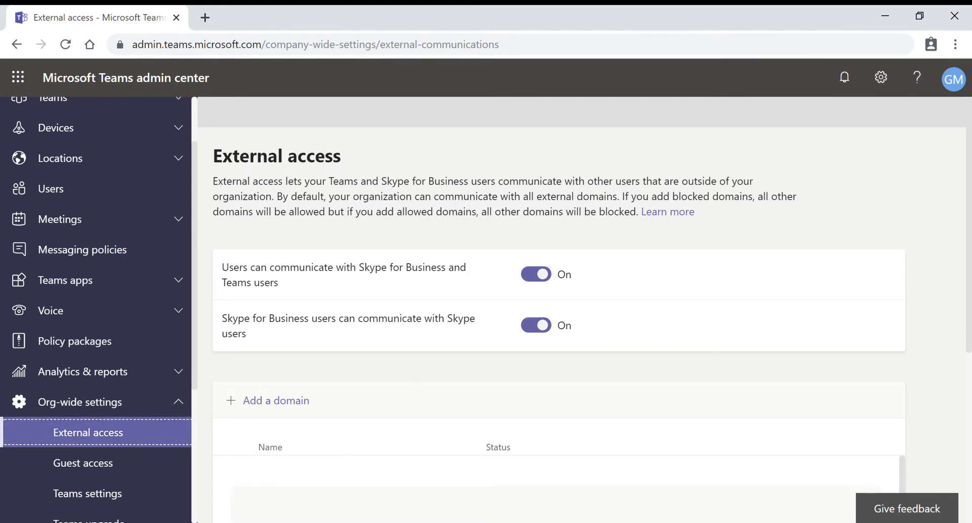
pyautogui.moveTo(246, 163)
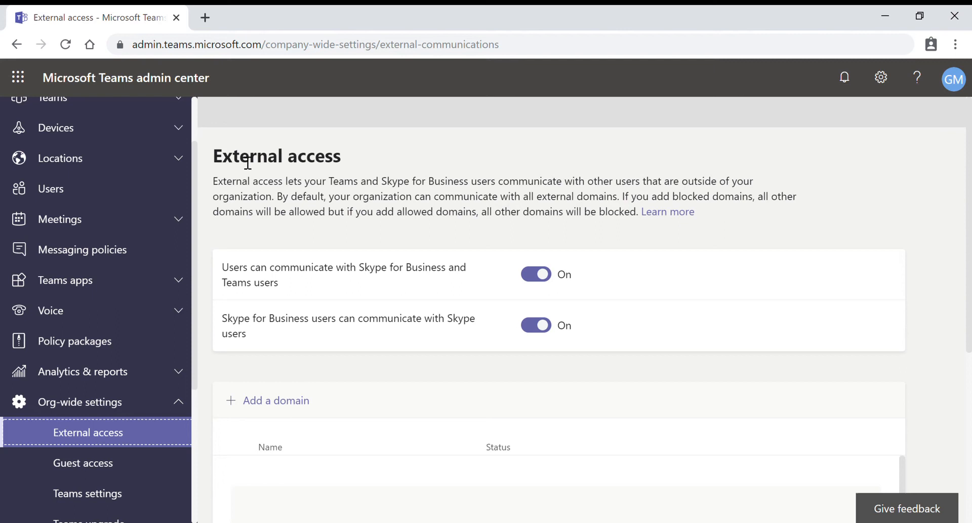
pyautogui.moveTo(594, 360)
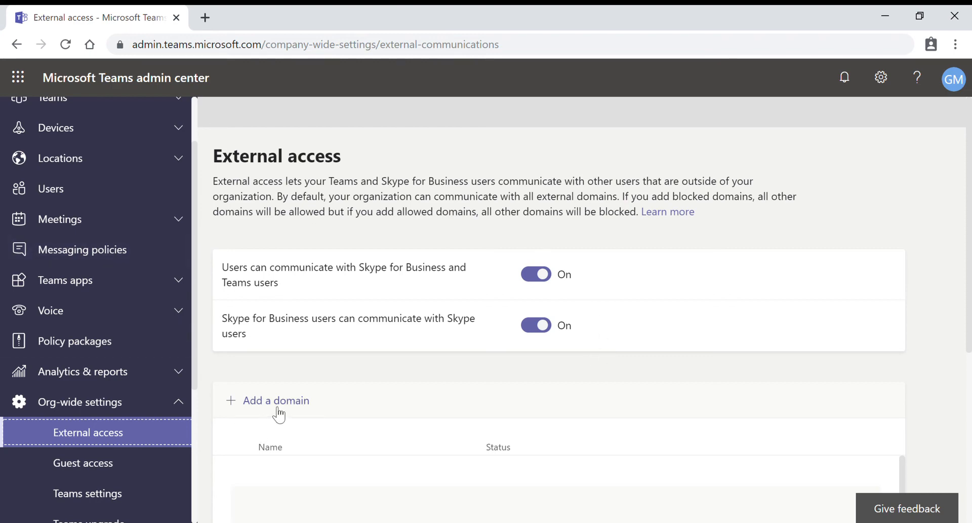
# - Add gmail.com to the external access domain list as Allowed
pyautogui.click(276, 400)
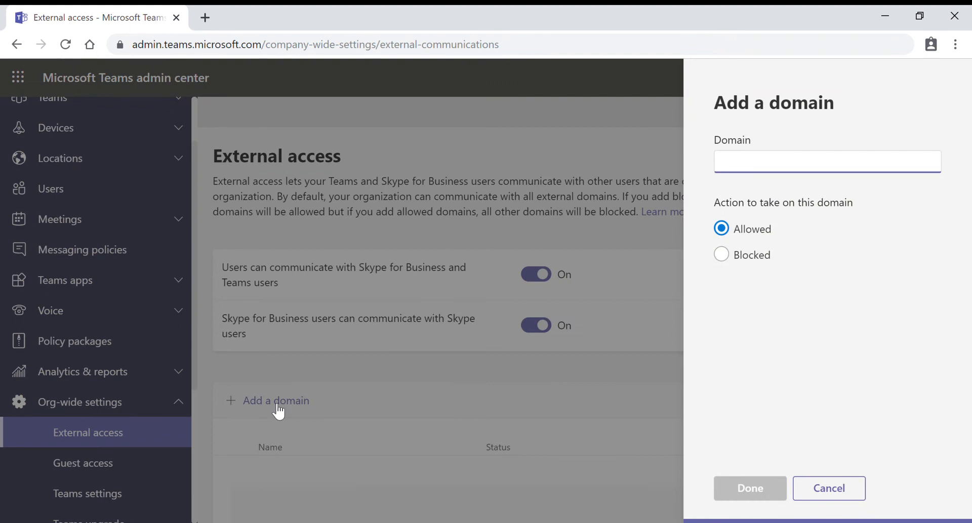
pyautogui.moveTo(766, 170)
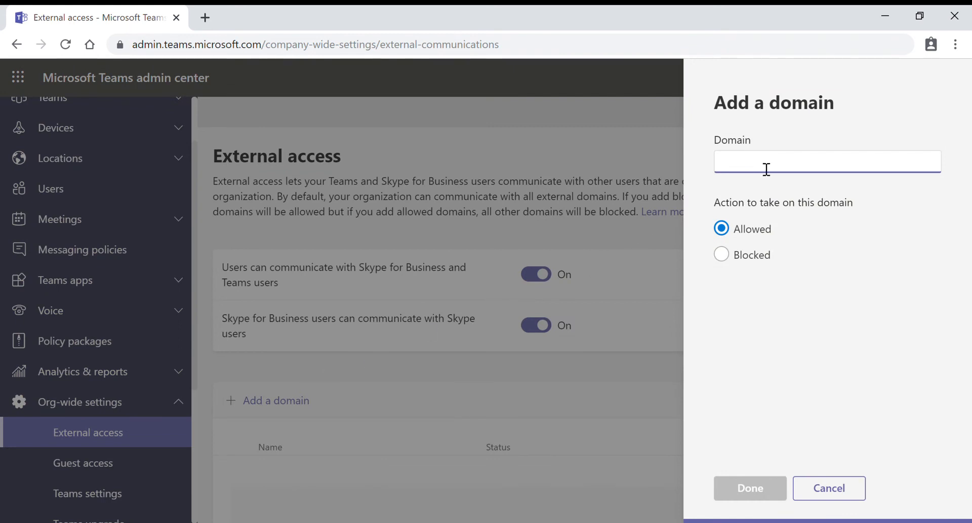
pyautogui.write('Gamil.c')
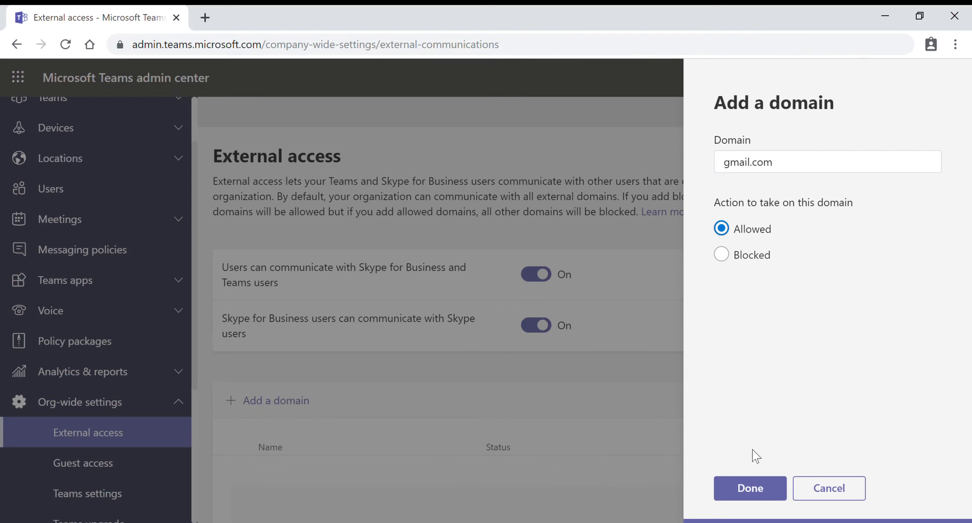
pyautogui.click(749, 487)
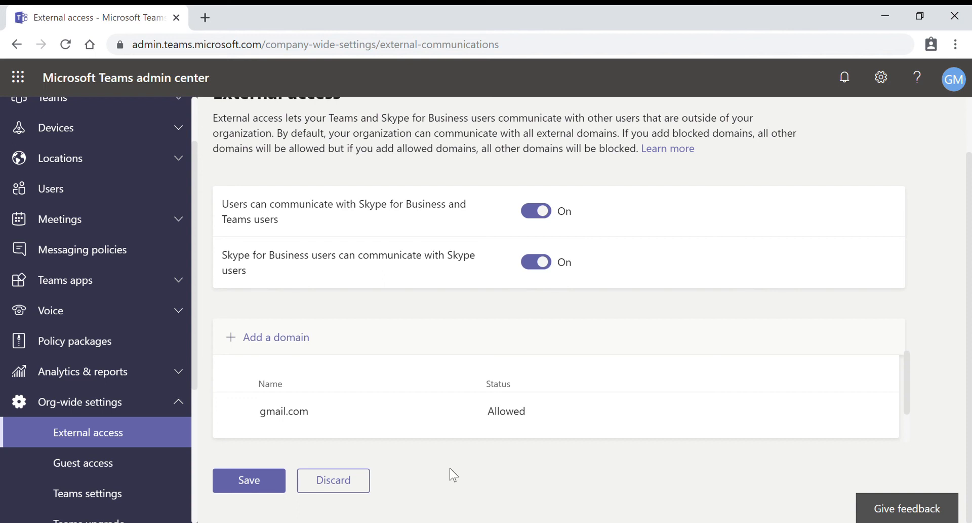
pyautogui.moveTo(498, 437)
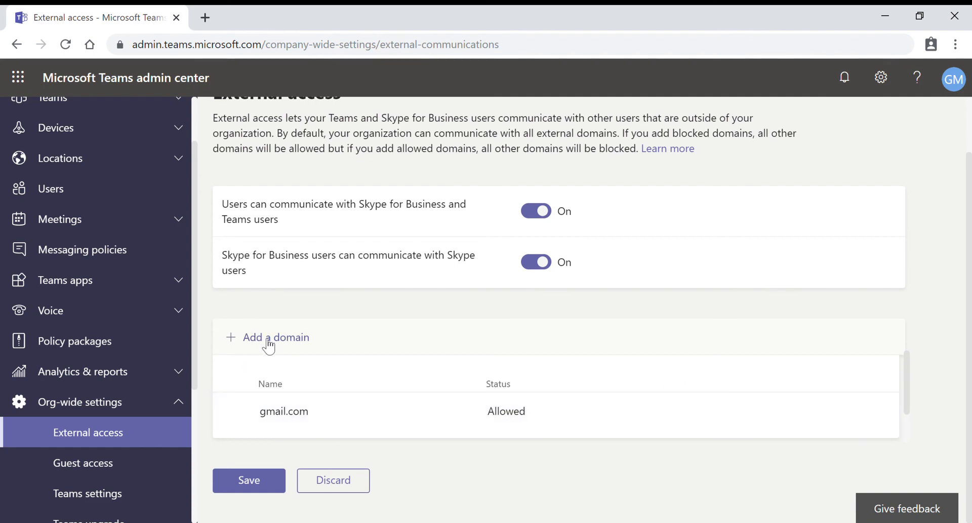
# - Add yahoo.com to the external access domain list as Blocked
pyautogui.click(267, 337)
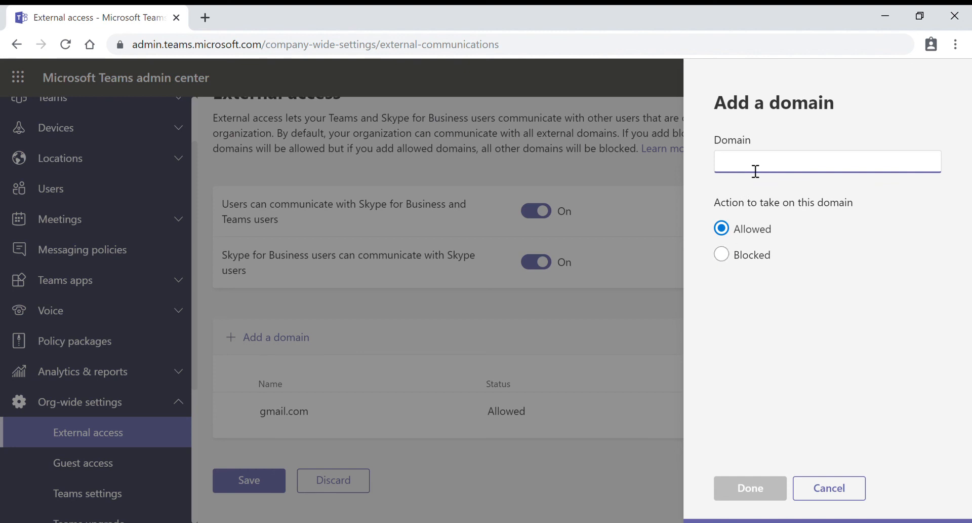
pyautogui.write('yahoo.c')
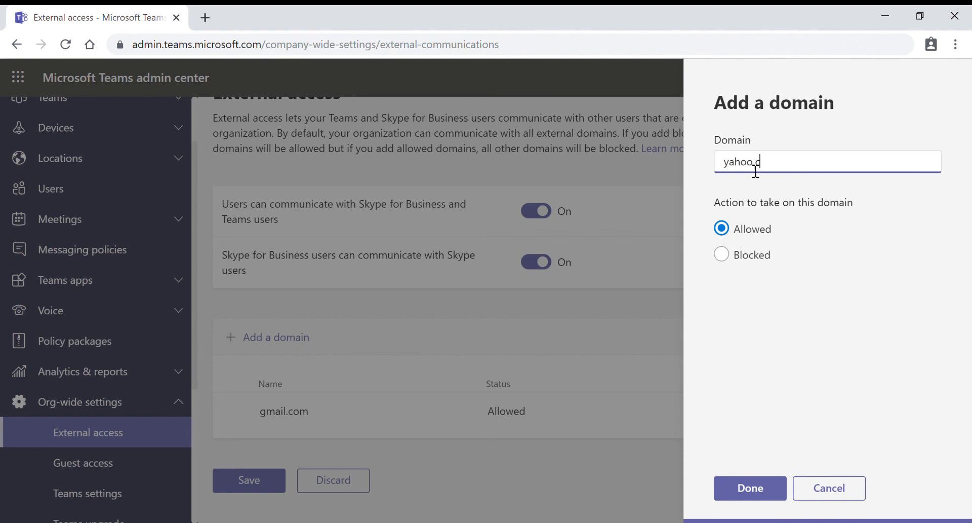
pyautogui.write('om')
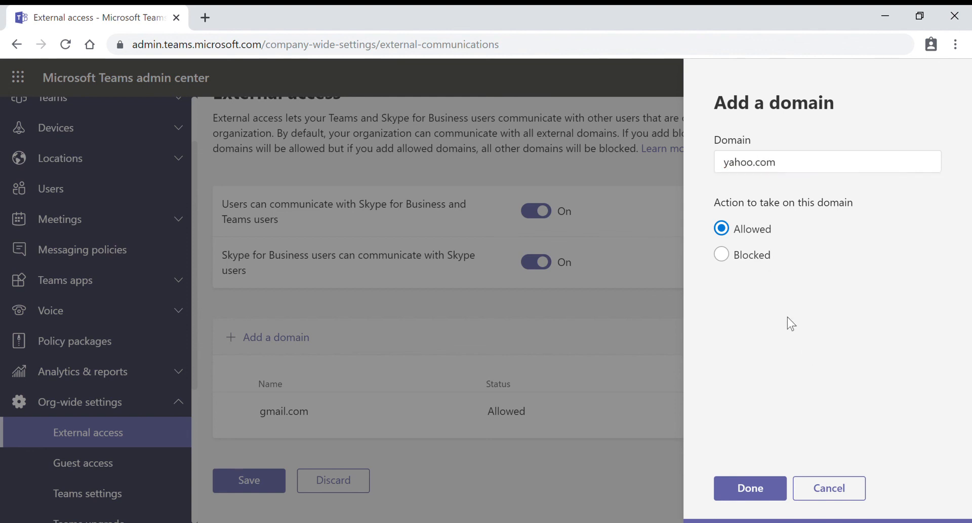
pyautogui.click(722, 255)
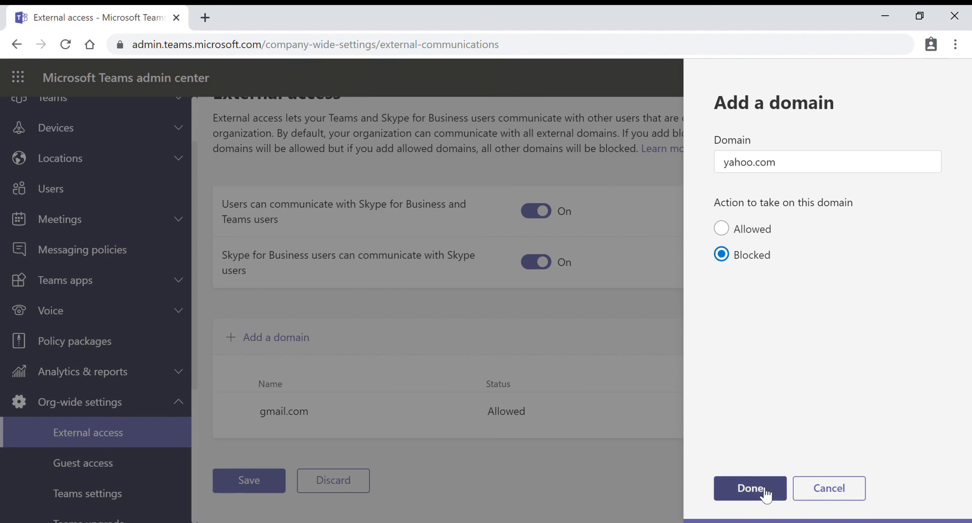
pyautogui.click(749, 488)
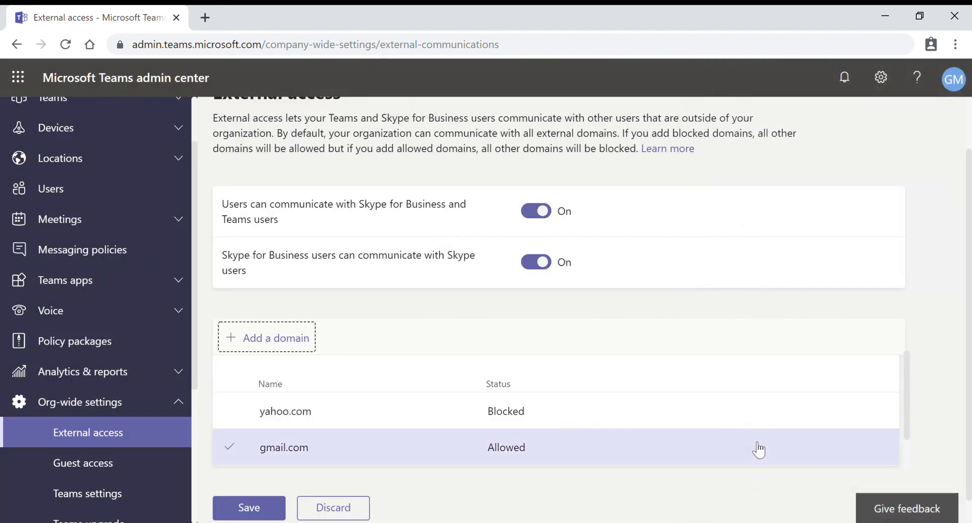
pyautogui.moveTo(399, 448)
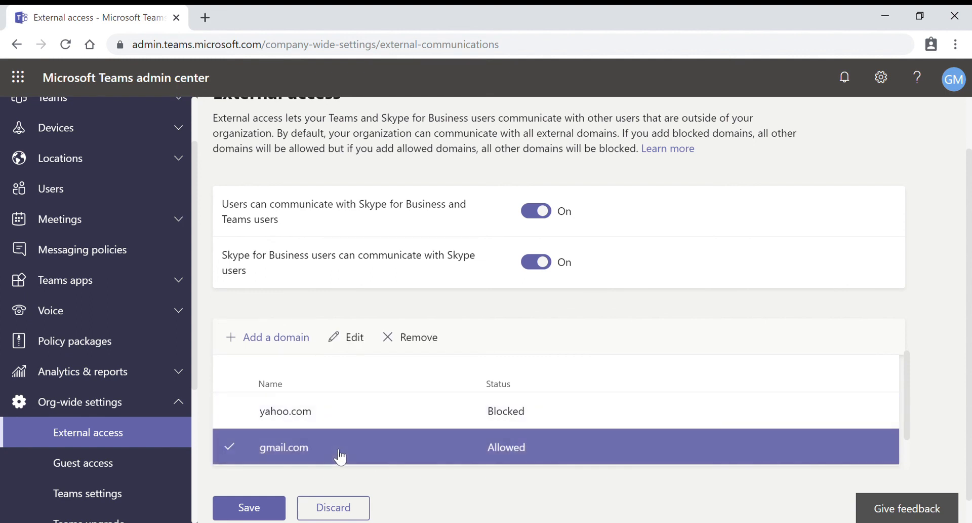
# - Remove gmail.com from the domain list, leaving yahoo.com Blocked
pyautogui.click(418, 336)
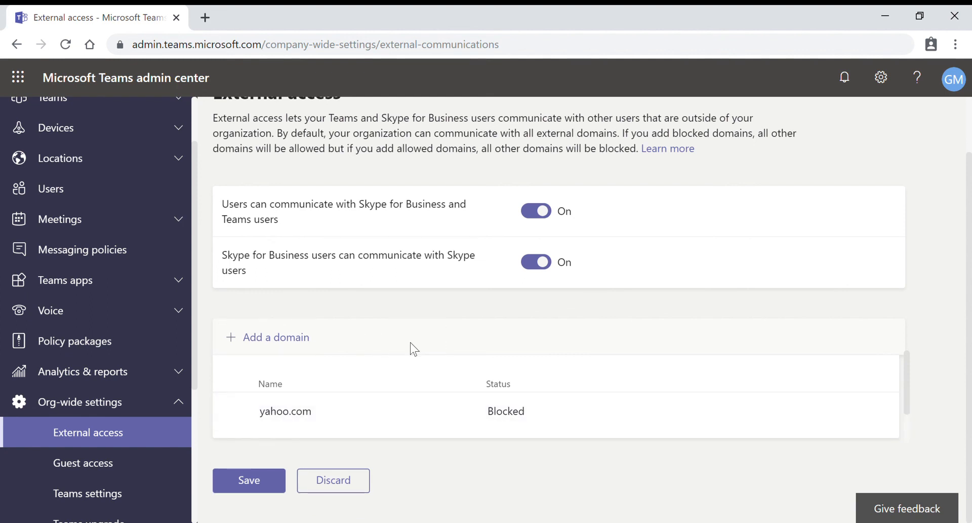
pyautogui.moveTo(696, 453)
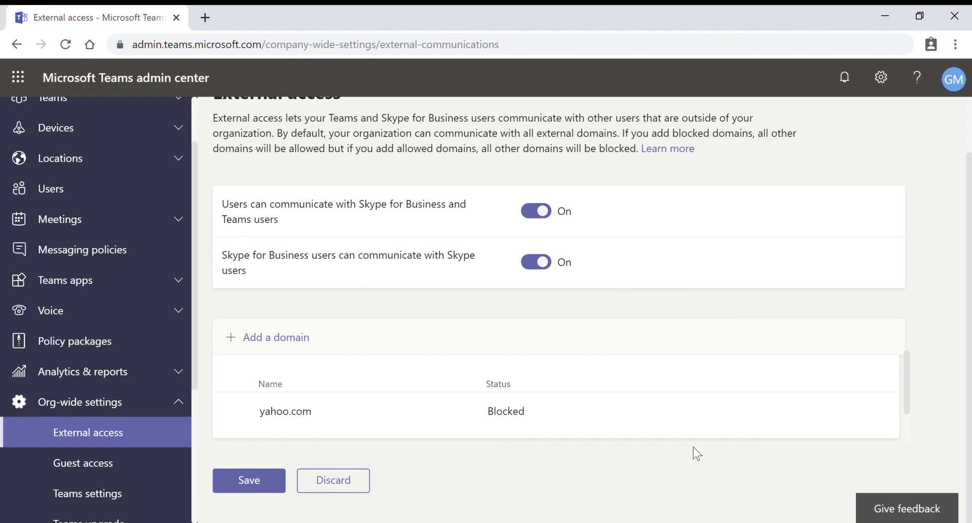
pyautogui.moveTo(486, 483)
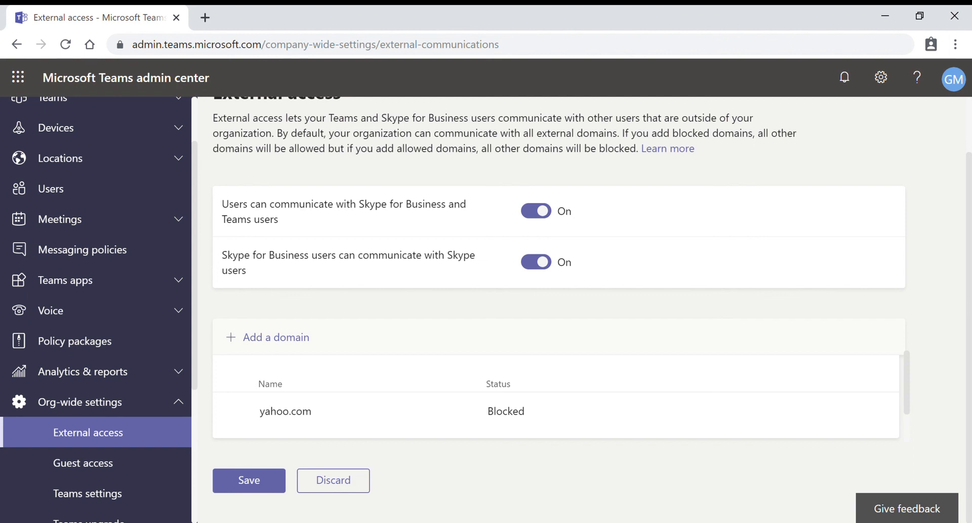
pyautogui.moveTo(536, 490)
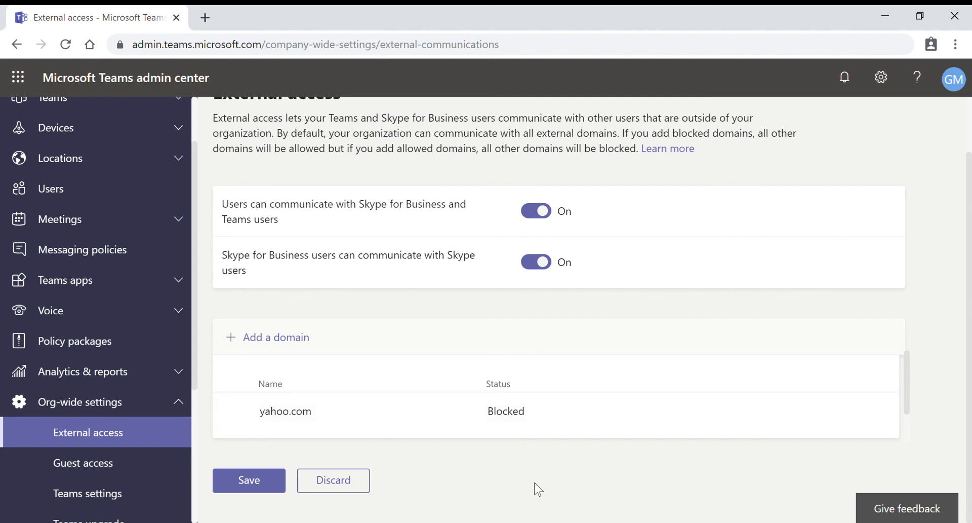